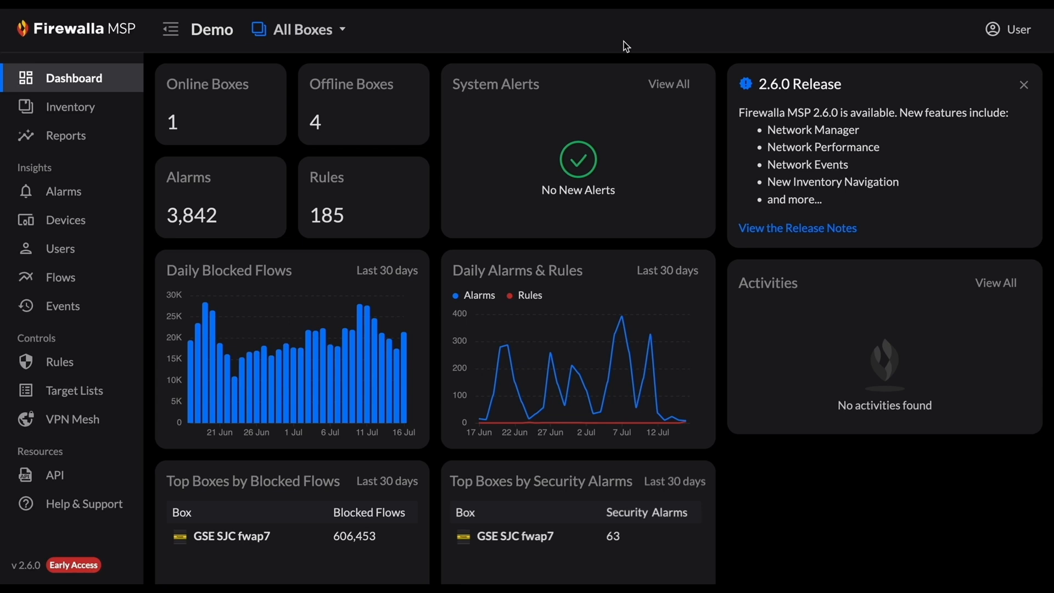
mouse_move(66, 135)
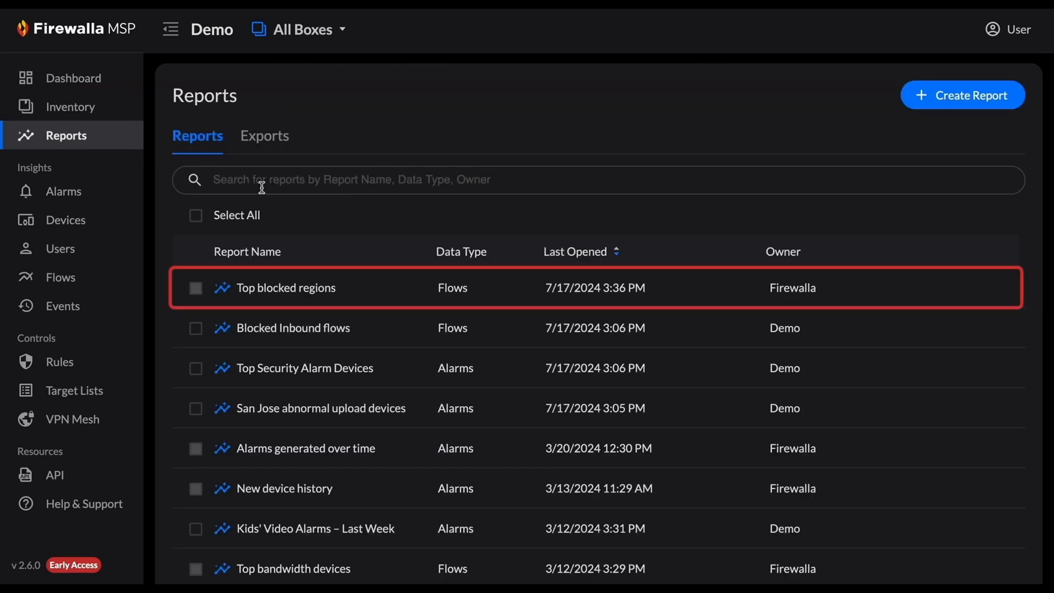
Open the Top blocked regions report showing blocked flow counts per region
click(285, 287)
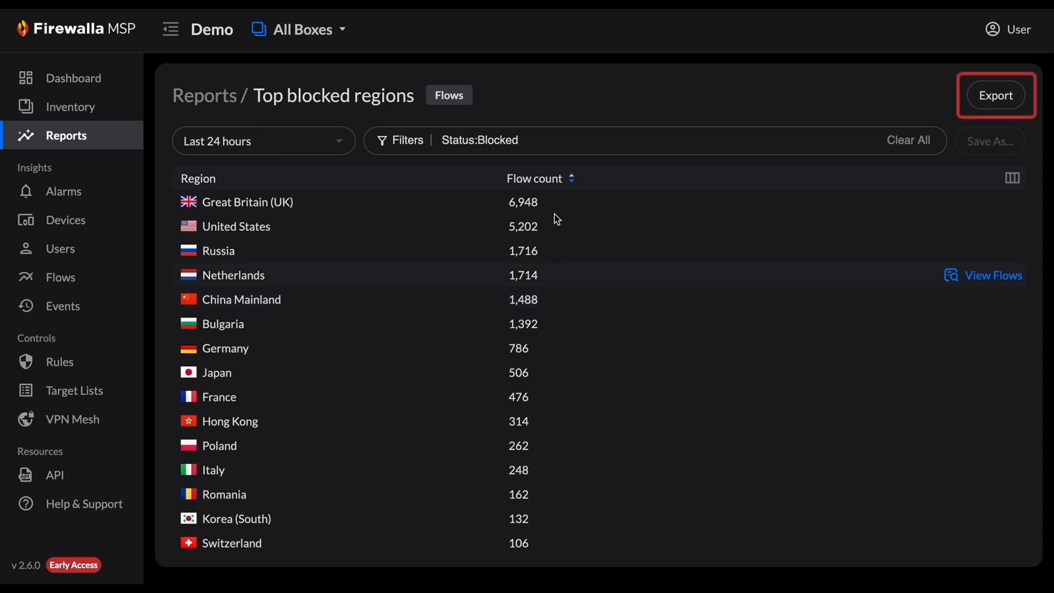
mouse_move(979, 85)
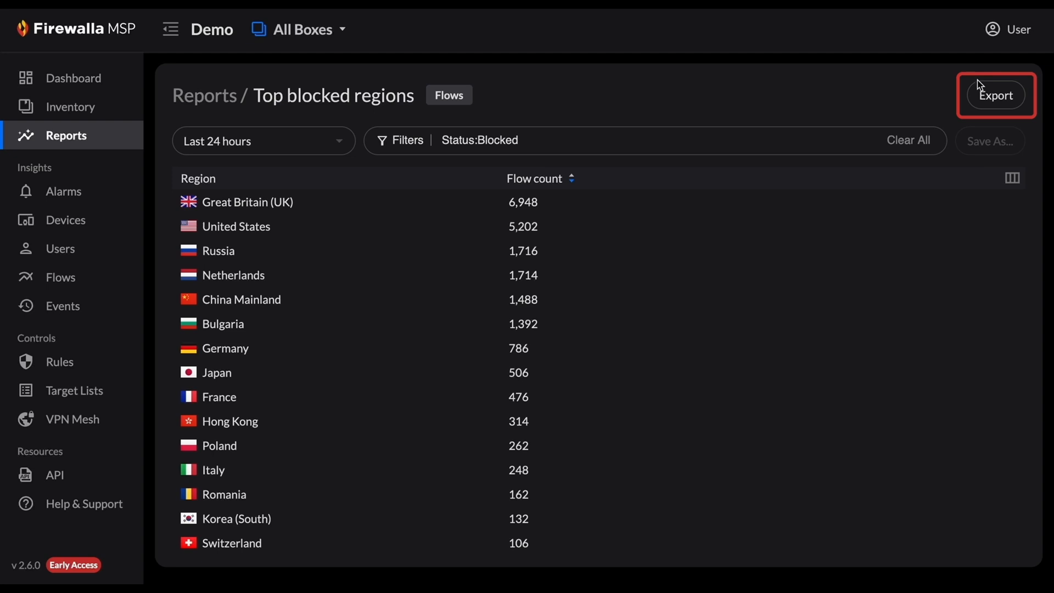
Export the Top blocked regions report with Export & Download as a CSV
click(995, 94)
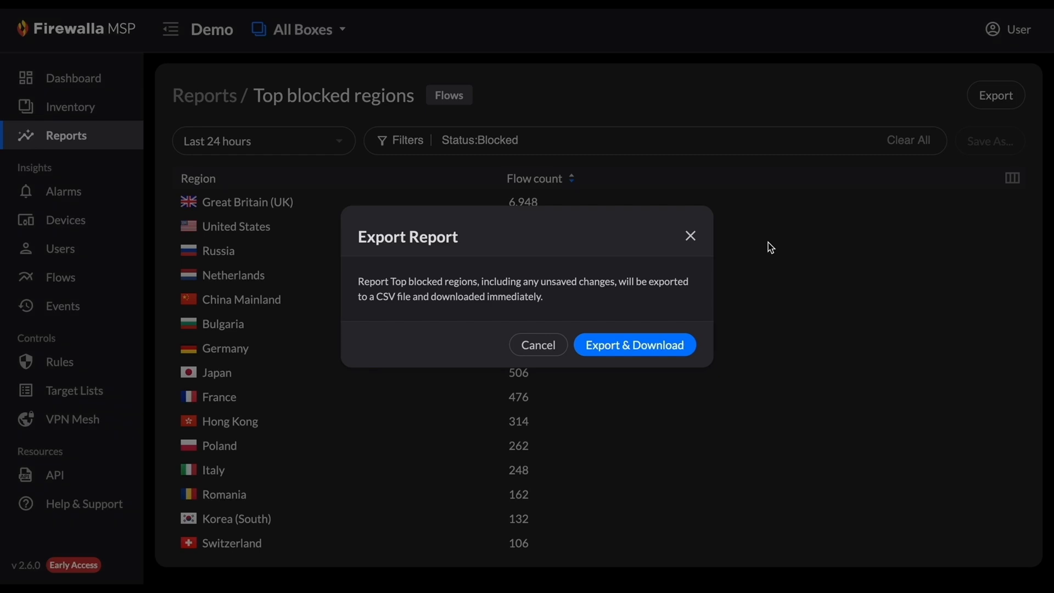
mouse_move(634, 344)
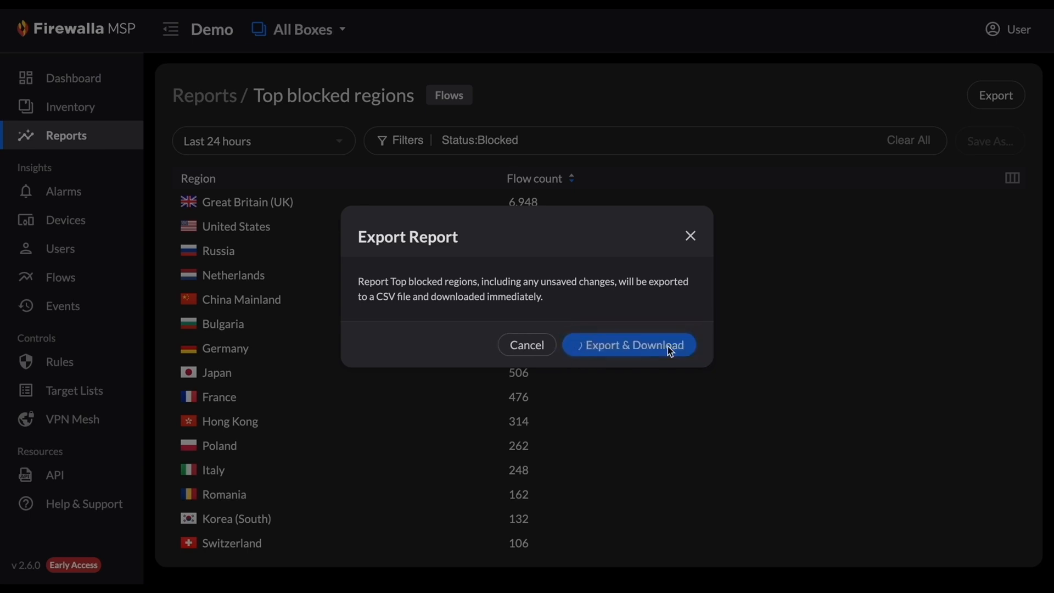
click(628, 344)
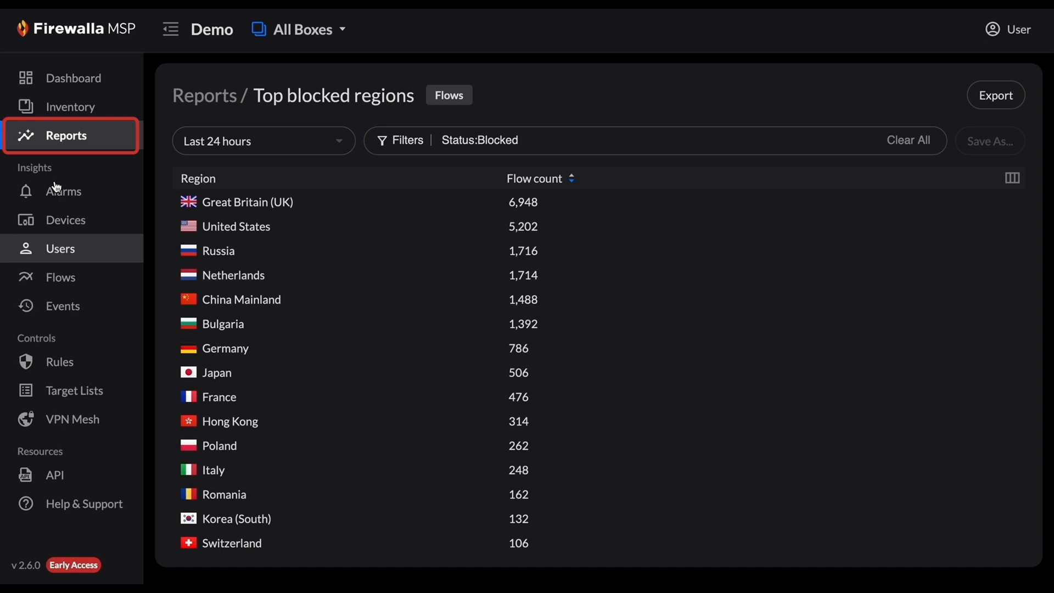
Go back to Reports and view the Exports tab of exported report files
click(65, 135)
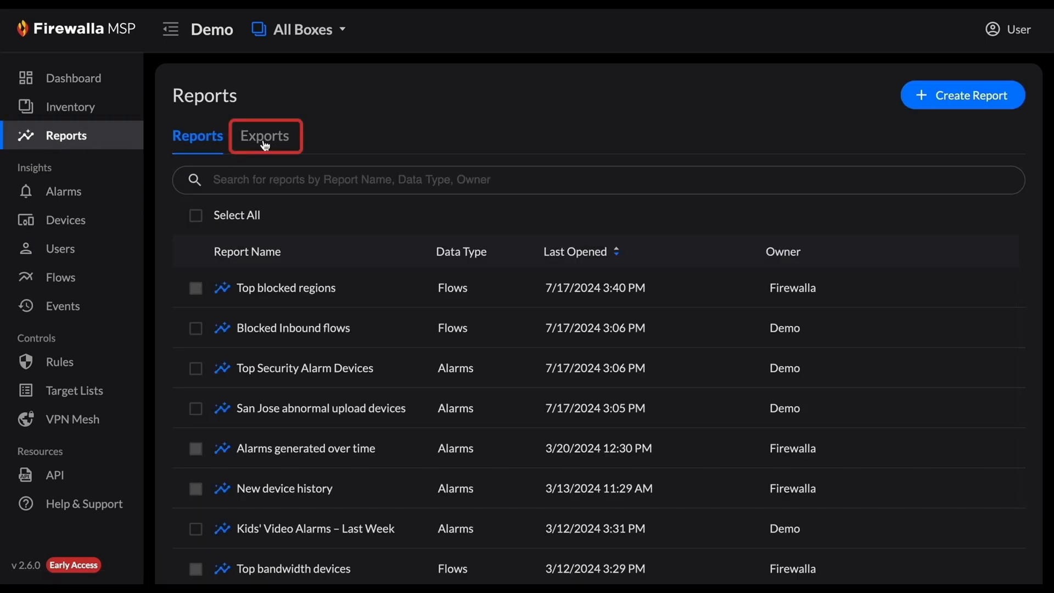
click(264, 135)
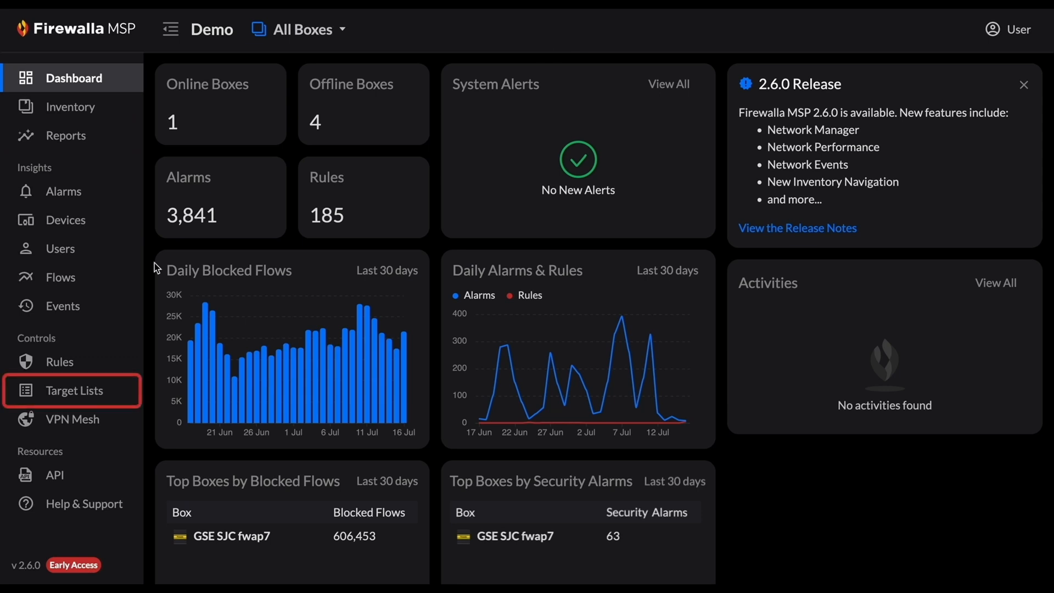
Edit the TLD full target list, showing its Restricted, Read-Only and Editable app access options
click(74, 390)
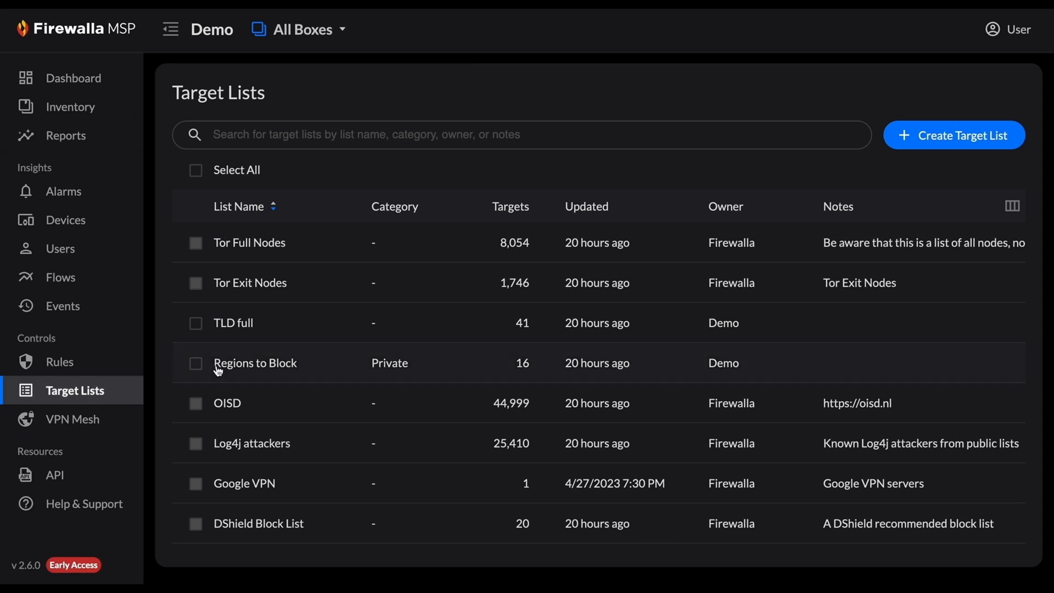
mouse_move(299, 329)
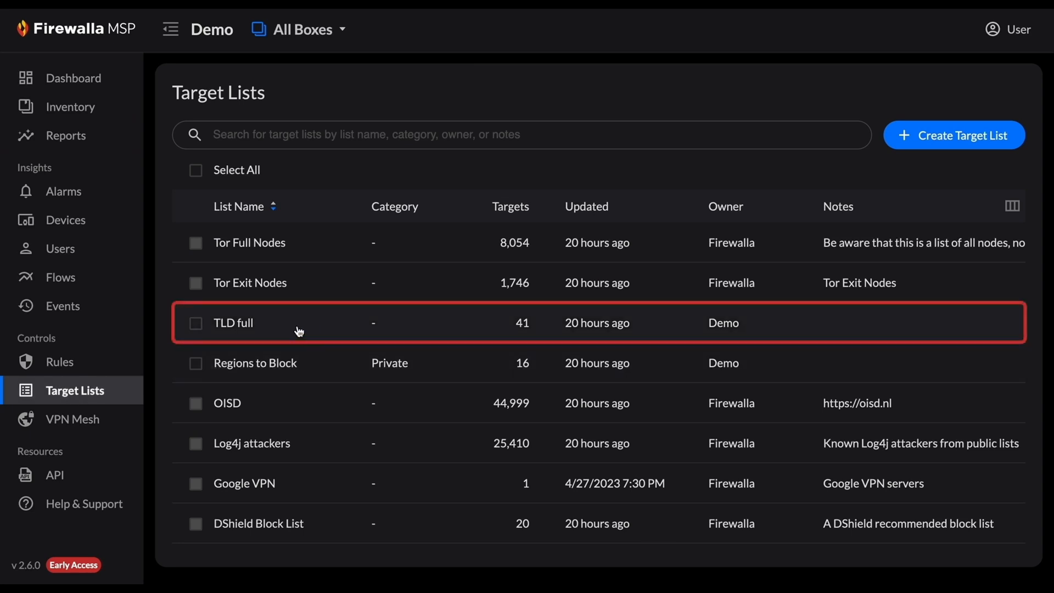
click(234, 323)
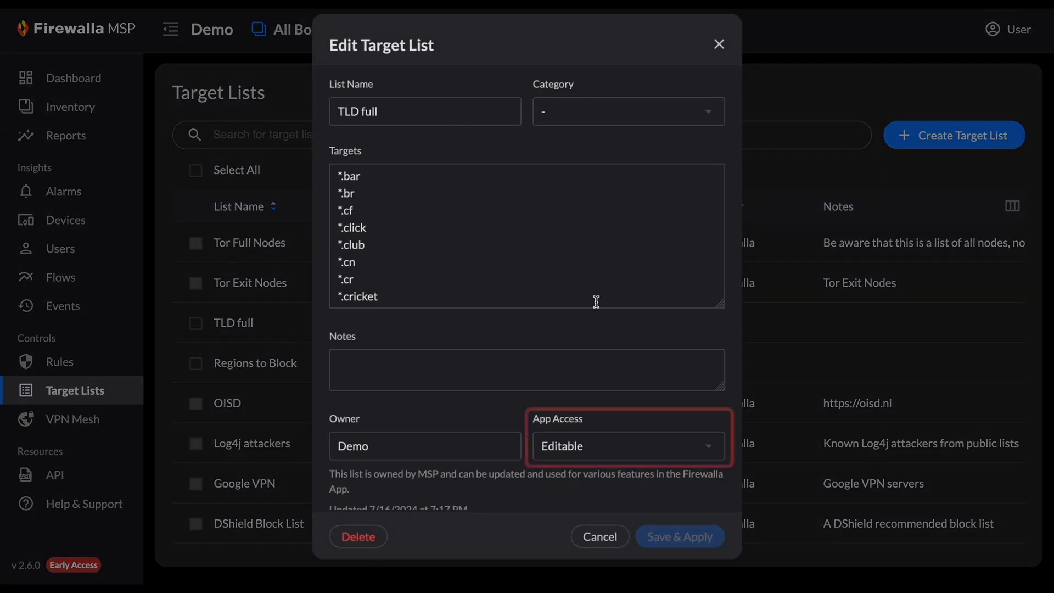
mouse_move(724, 439)
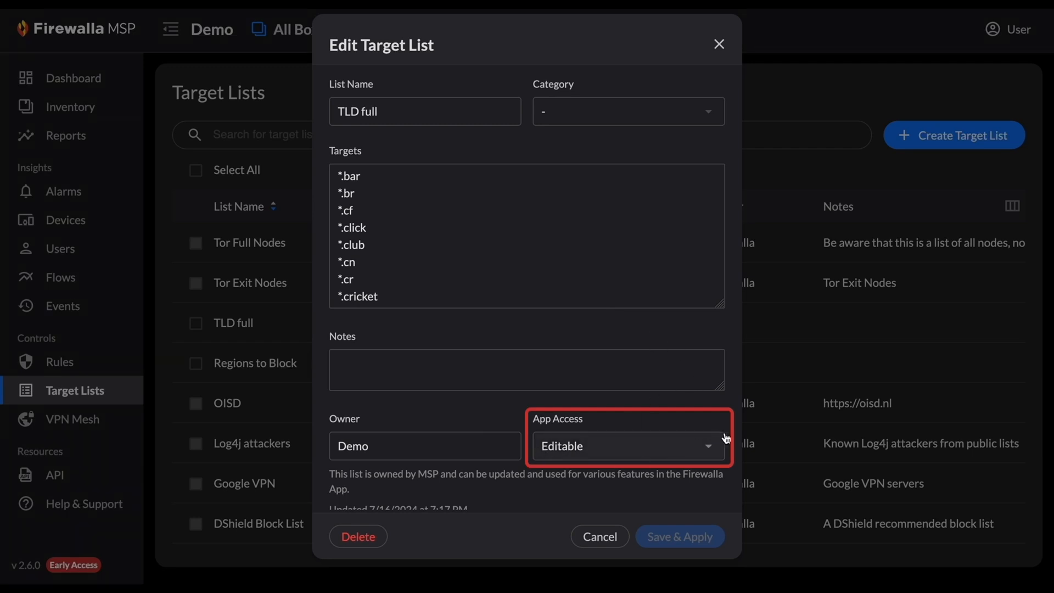
click(626, 445)
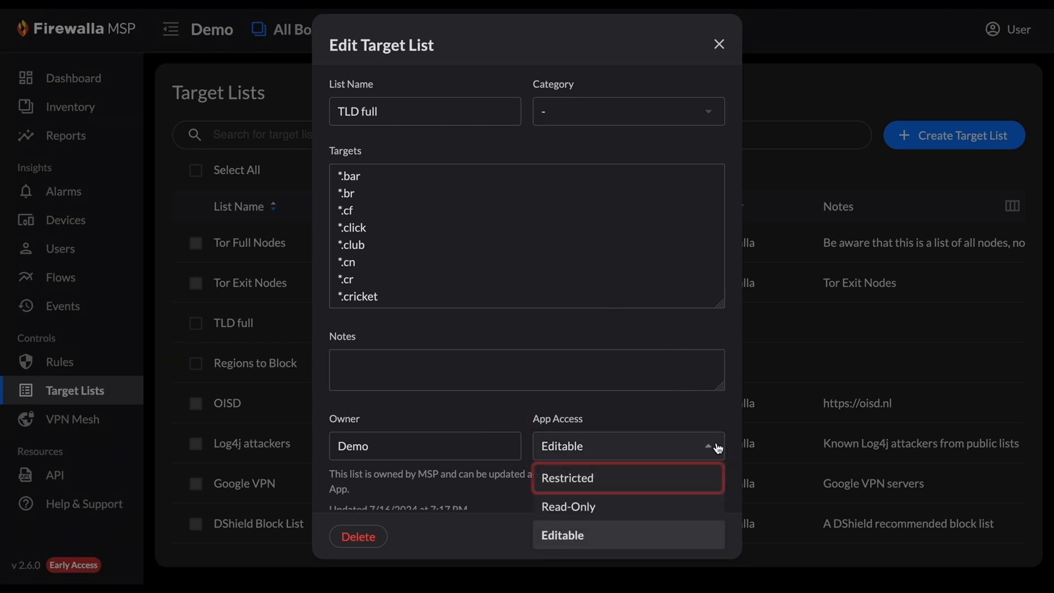
mouse_move(660, 491)
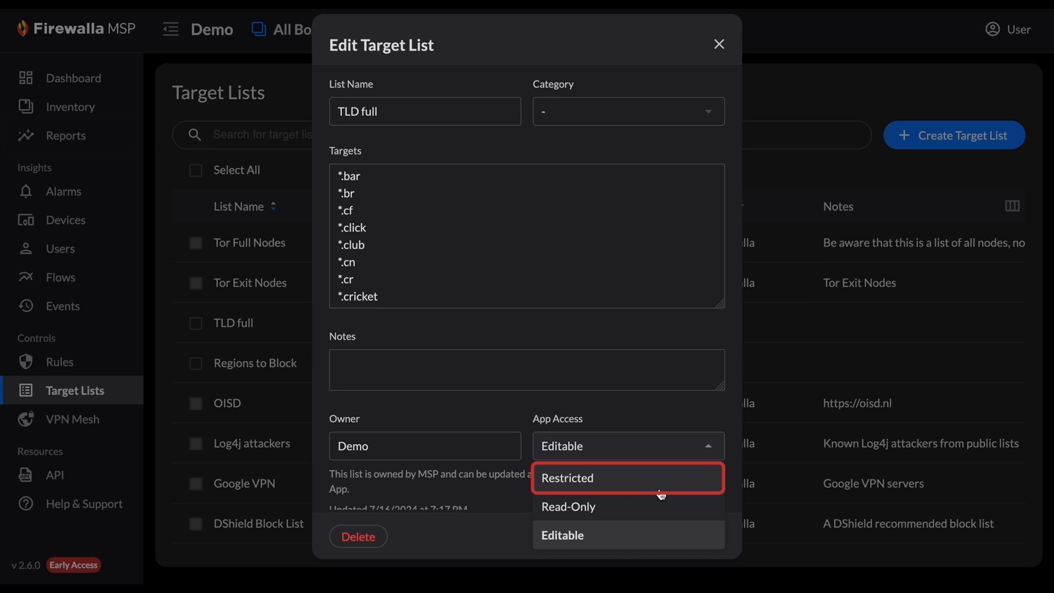
mouse_move(628, 506)
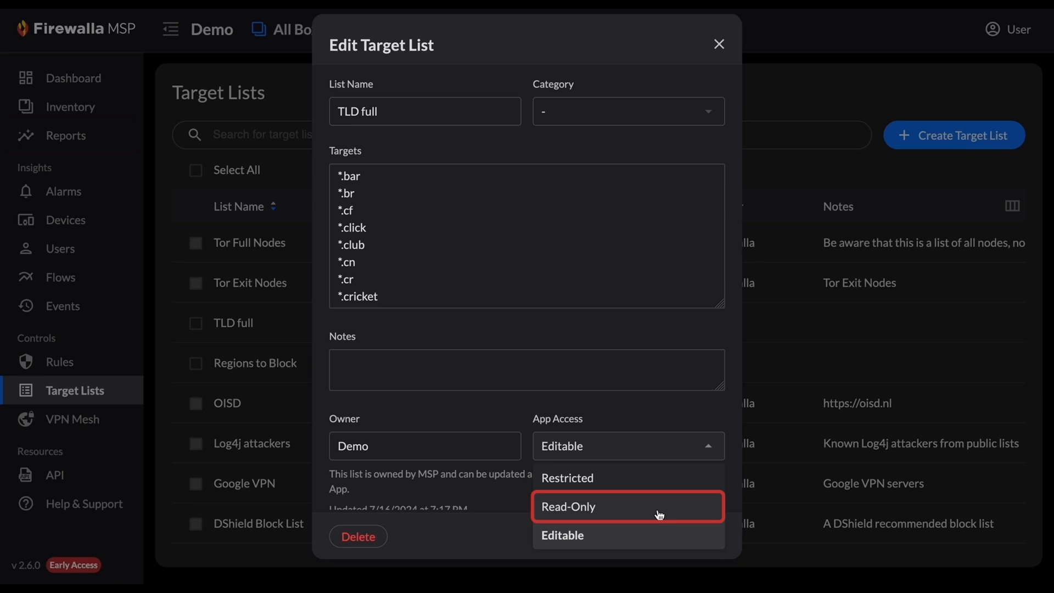
mouse_move(658, 535)
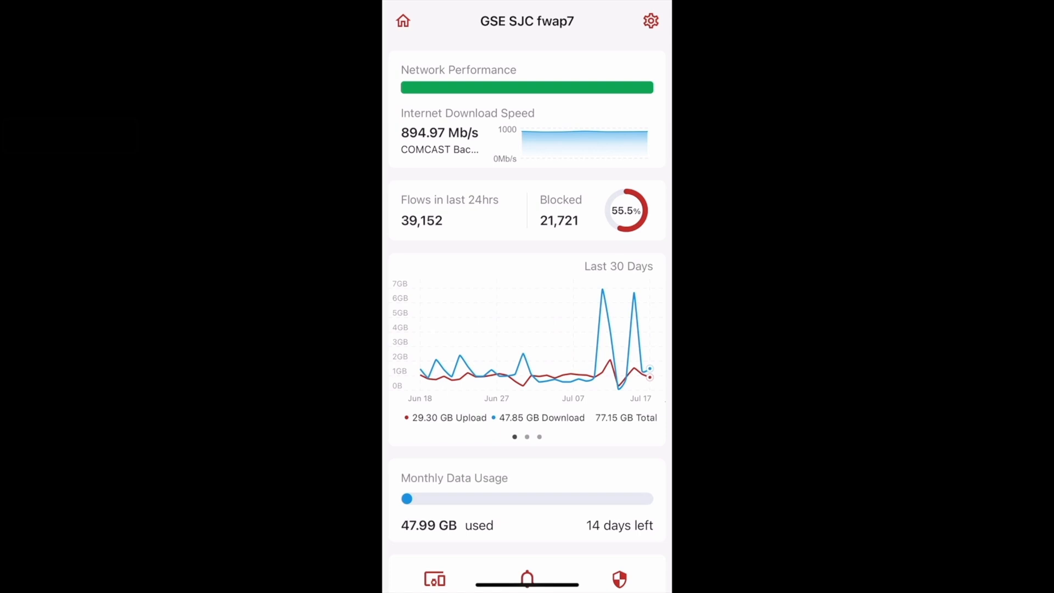
View the box's rules and their matching options, including App and Target List
scroll(down, 3)
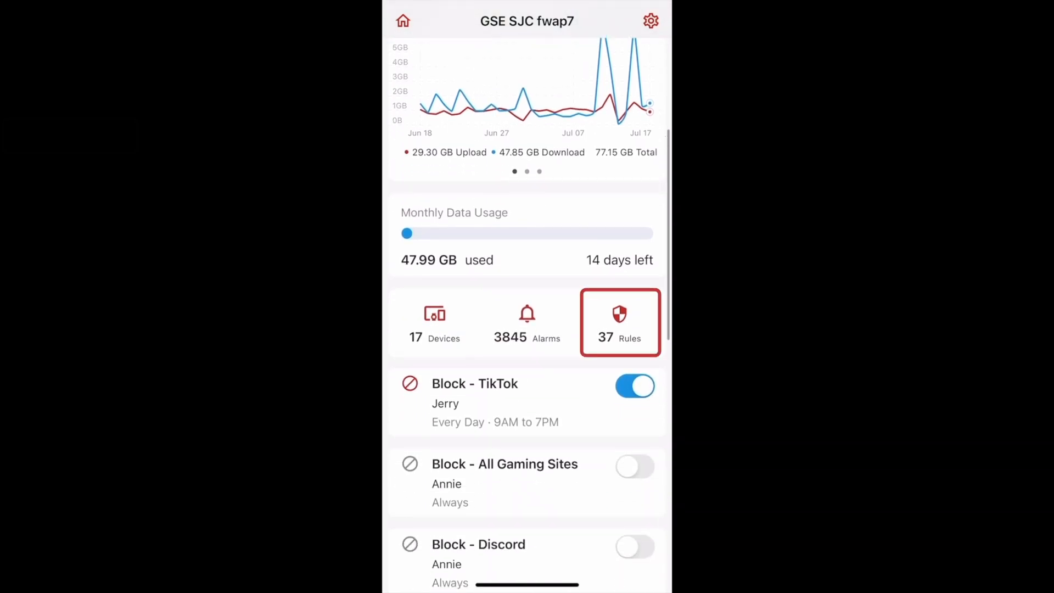
click(619, 321)
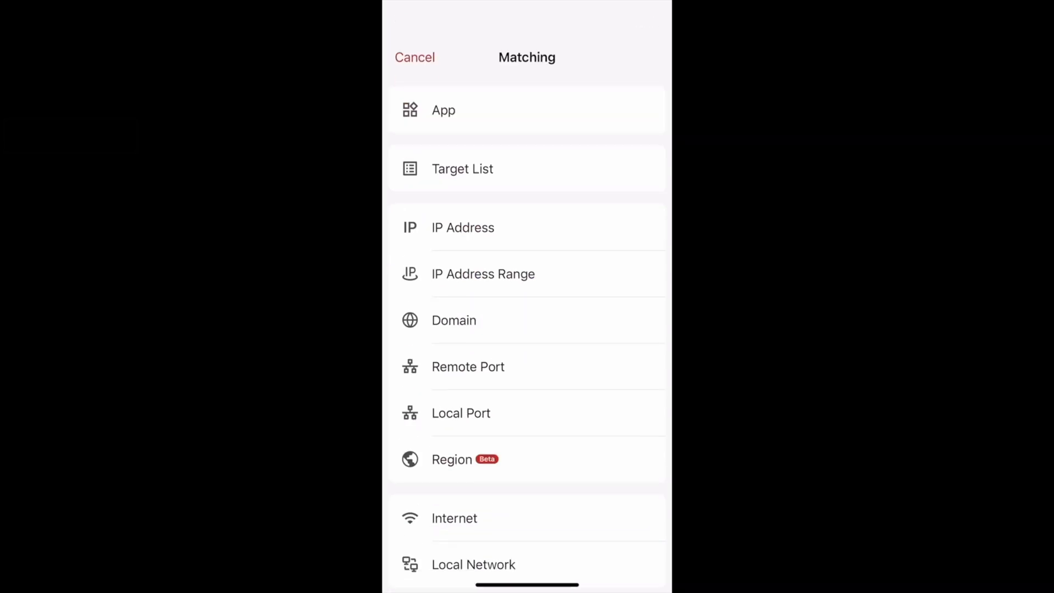
click(462, 169)
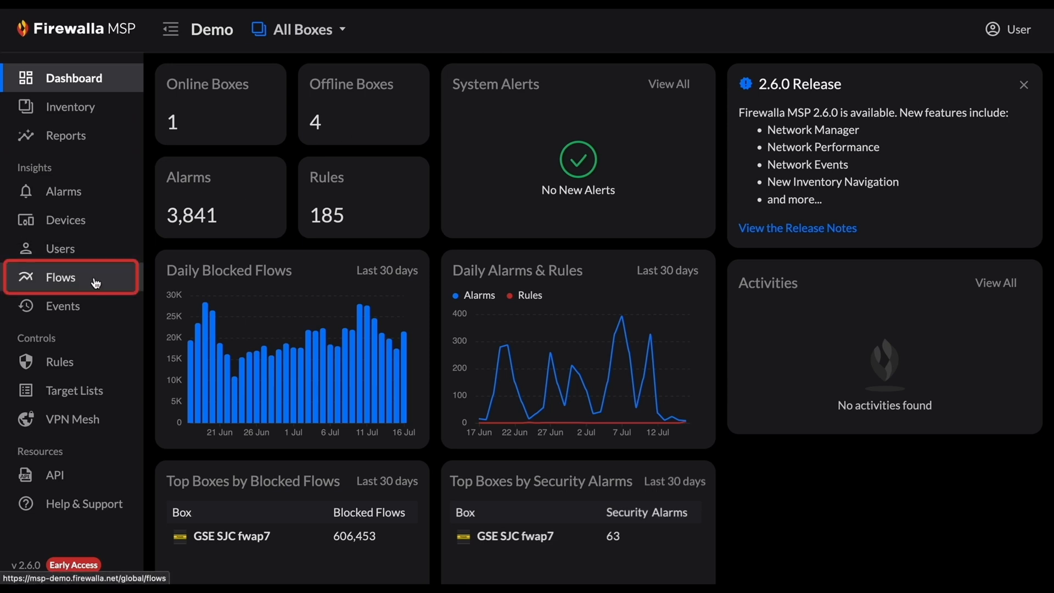
Add the Blocked By column to the Flows table via the column picker
click(60, 276)
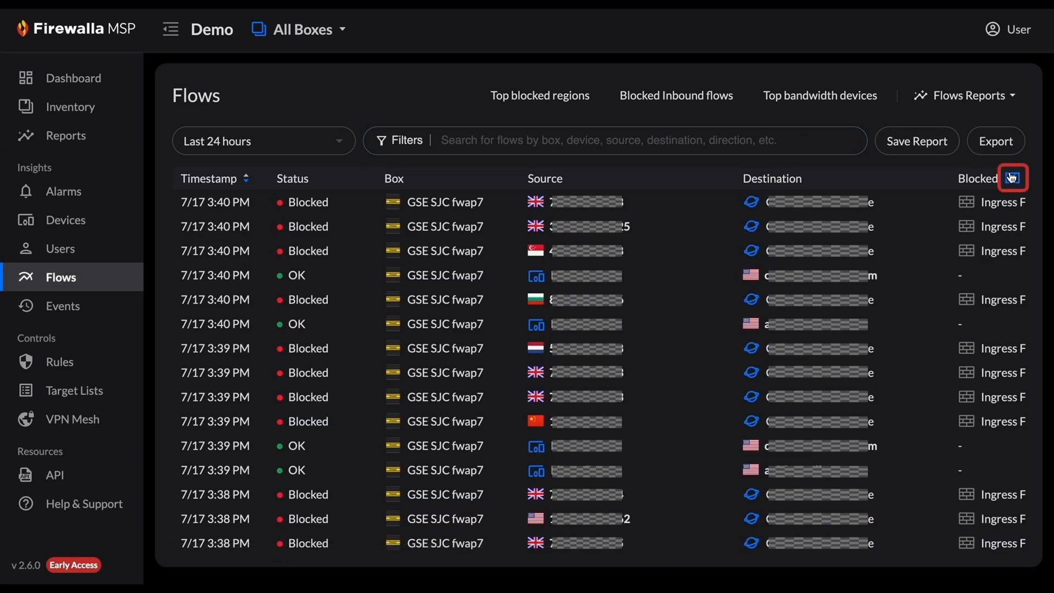
click(1011, 177)
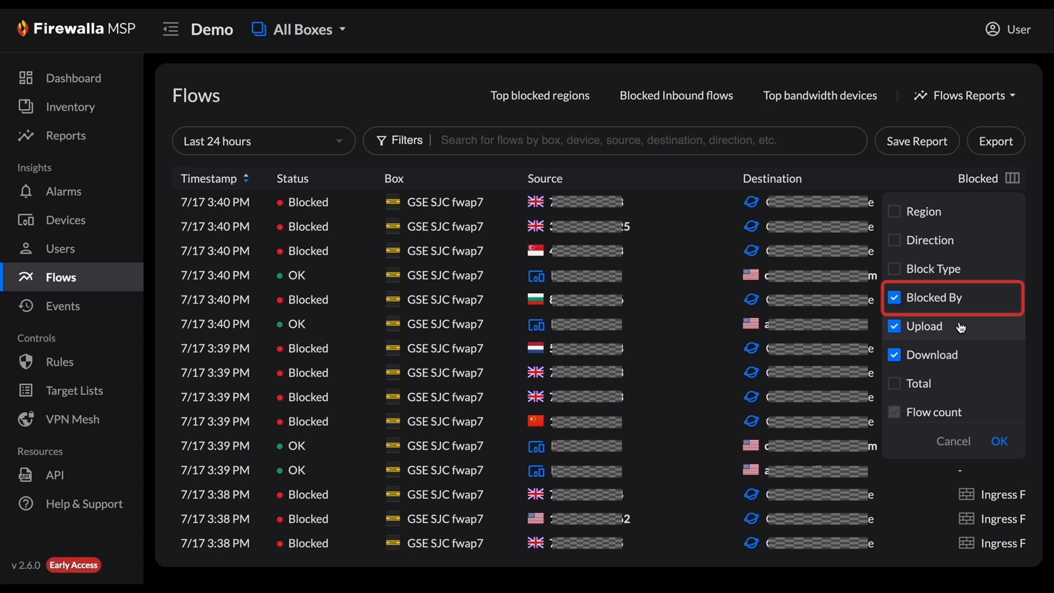
mouse_move(946, 323)
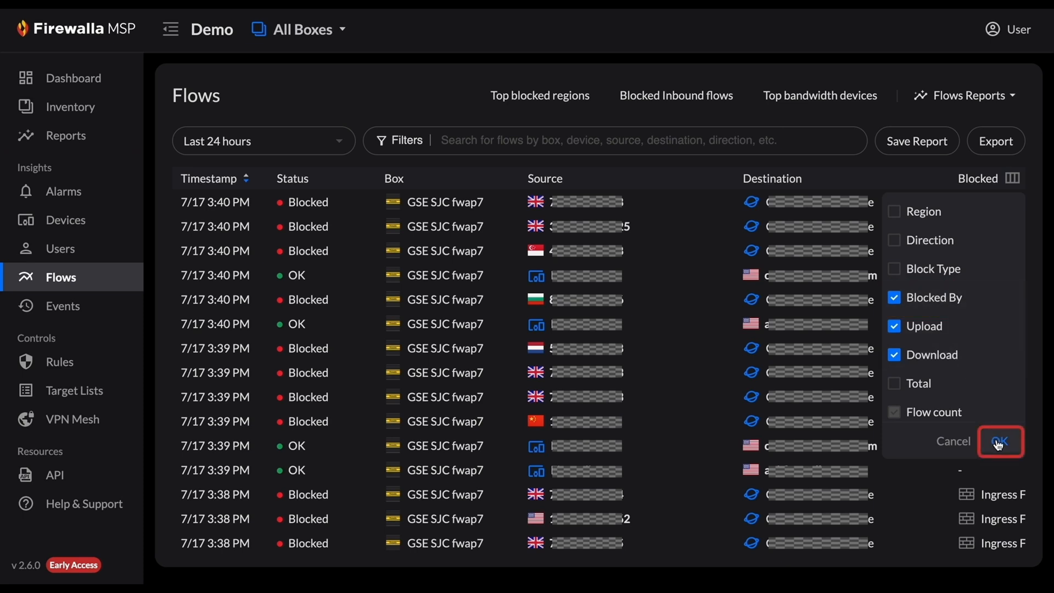
click(1000, 441)
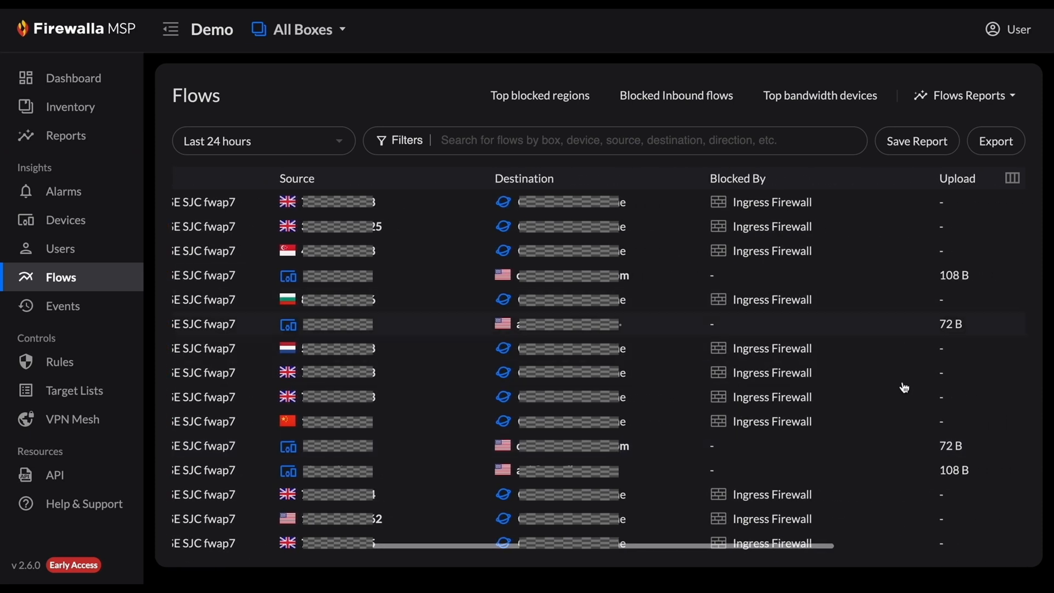
mouse_move(890, 481)
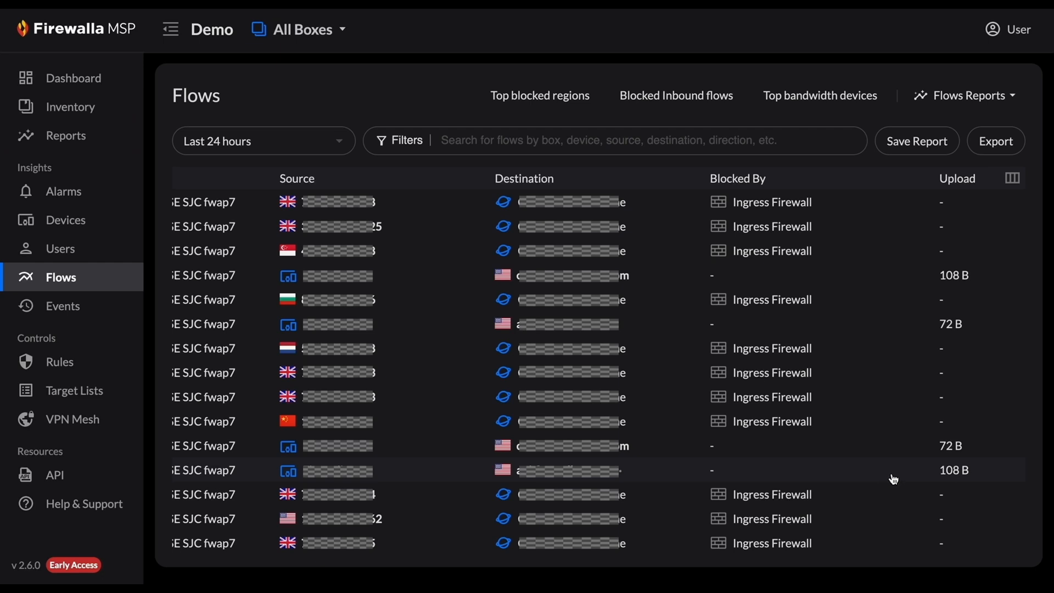
Open the rule that blocked a flow from its Blocked By details (Ingress Firewall)
scroll(down, 3)
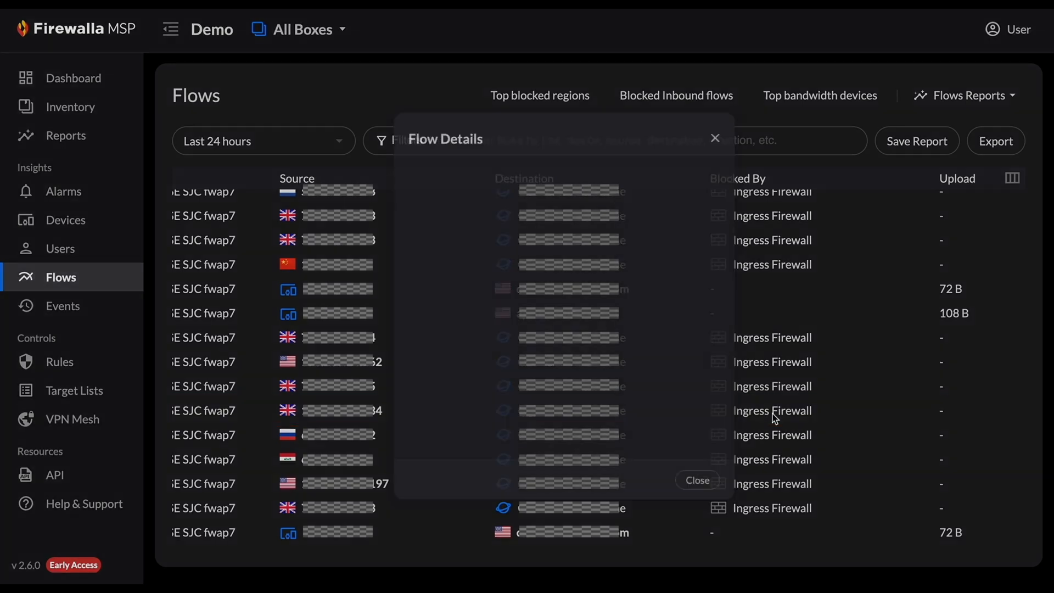
scroll(down, 3)
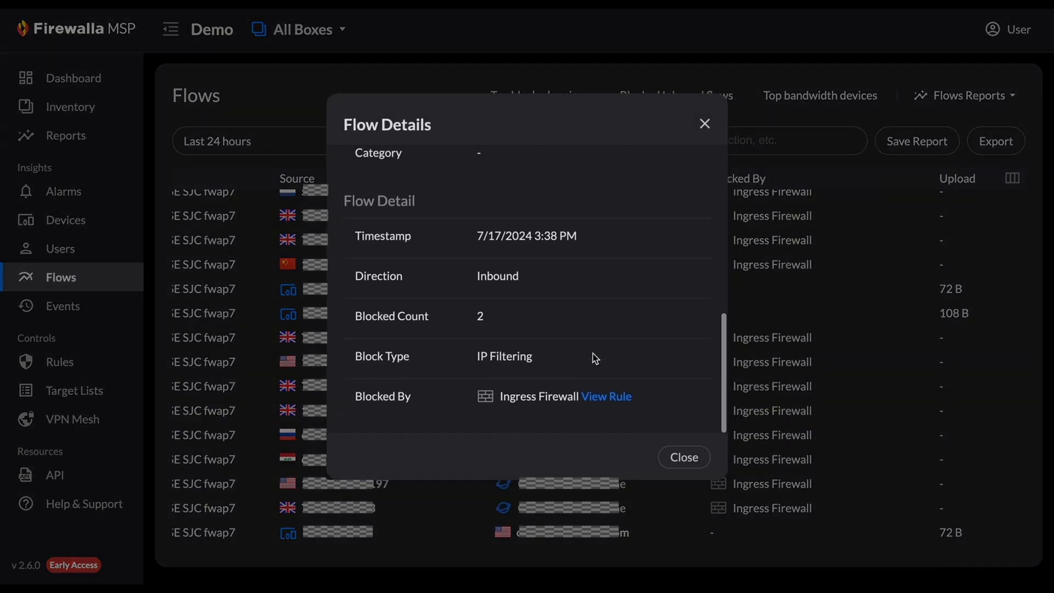
click(606, 396)
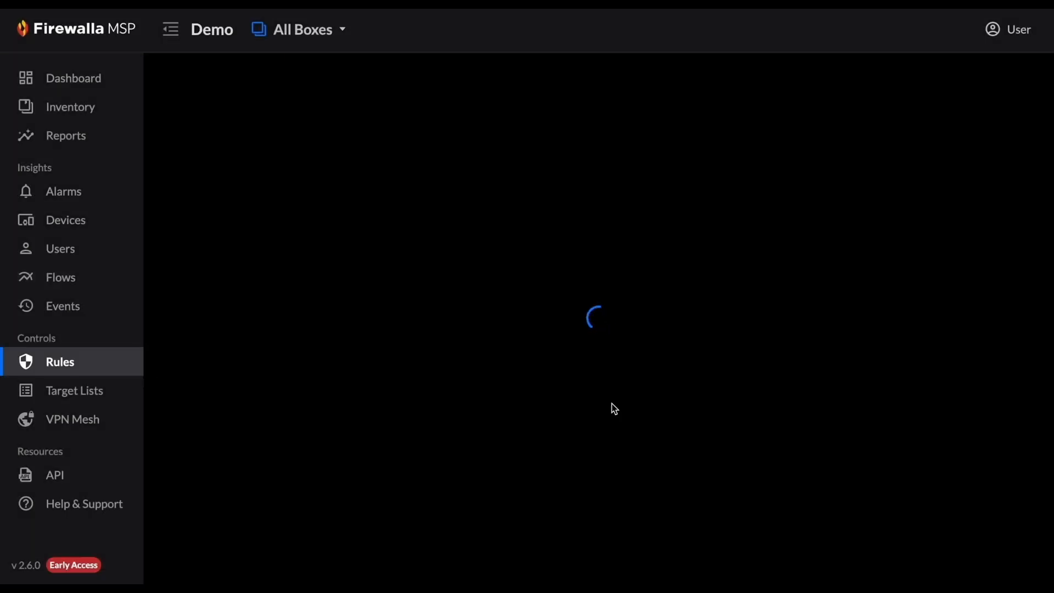